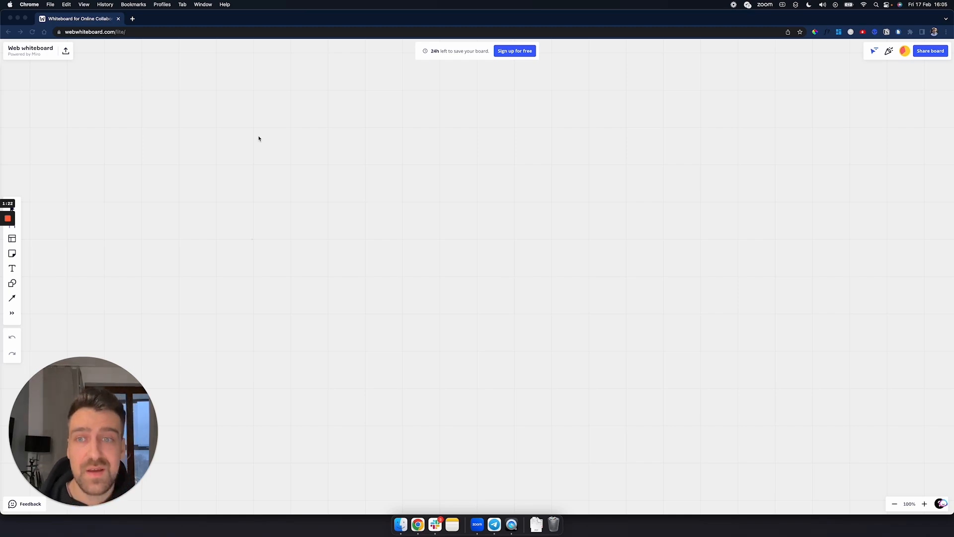
# Draw a long freehand box near the top of the empty board for the Baby label
pyautogui.moveTo(237, 131); pyautogui.dragTo(571, 197)
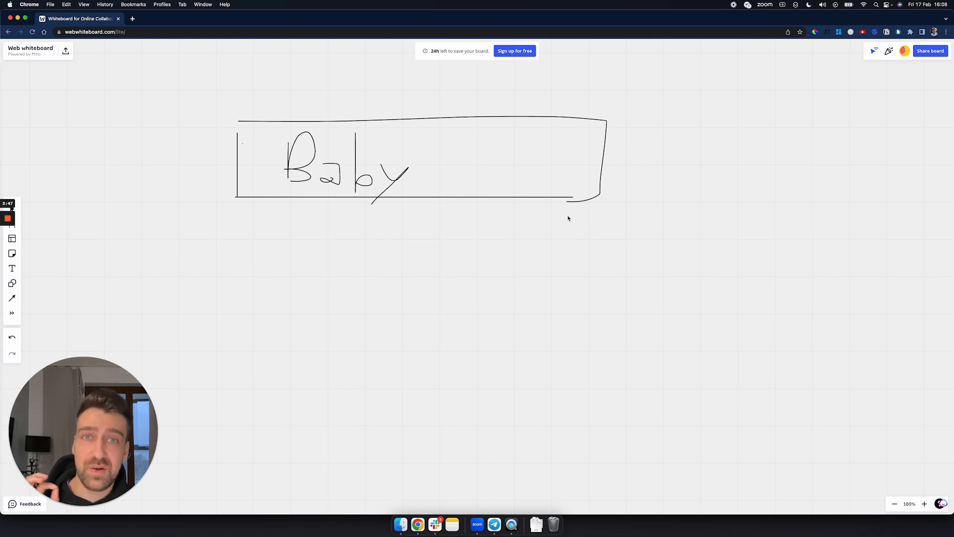
pyautogui.moveTo(491, 233)
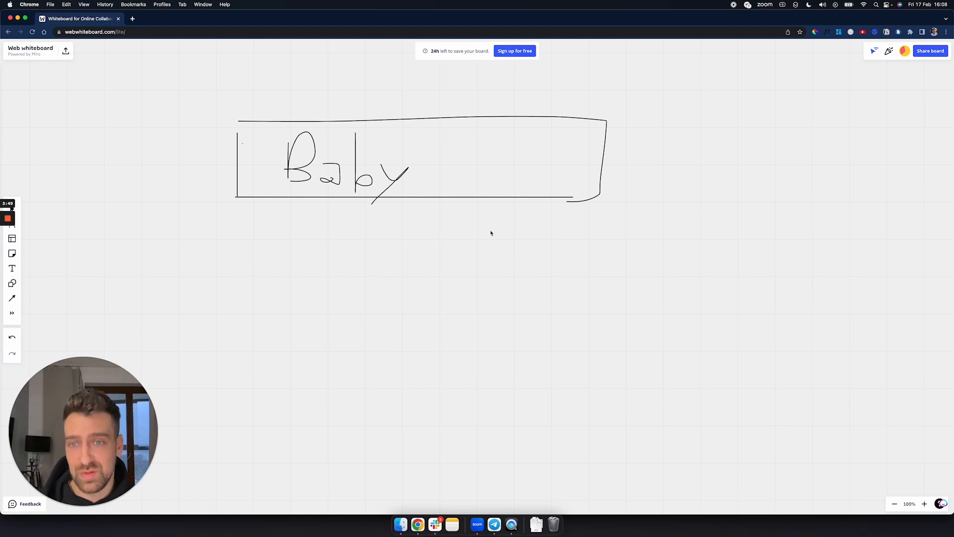
pyautogui.moveTo(309, 239)
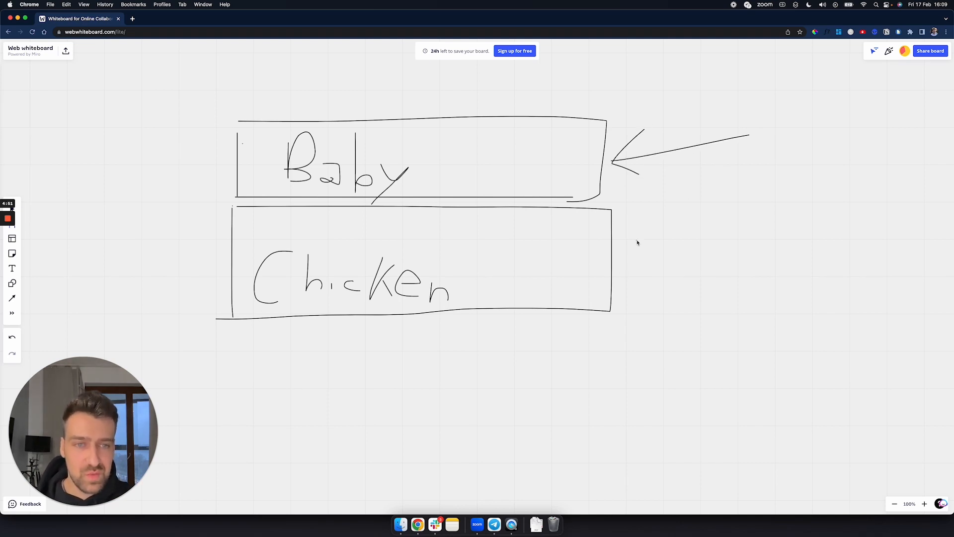
# Draw an arrow from the right pointing at the Chicken box
pyautogui.moveTo(747, 230); pyautogui.dragTo(624, 282)
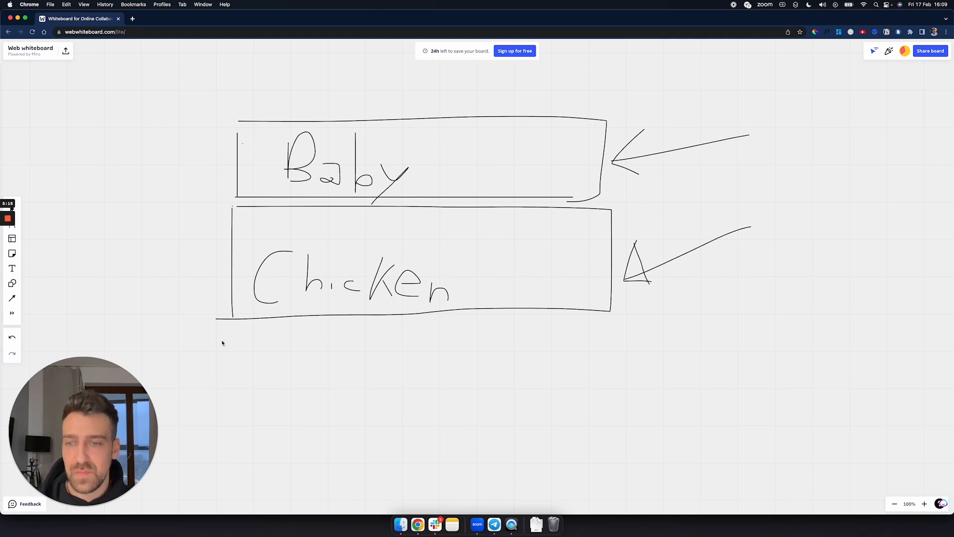
pyautogui.moveTo(231, 333)
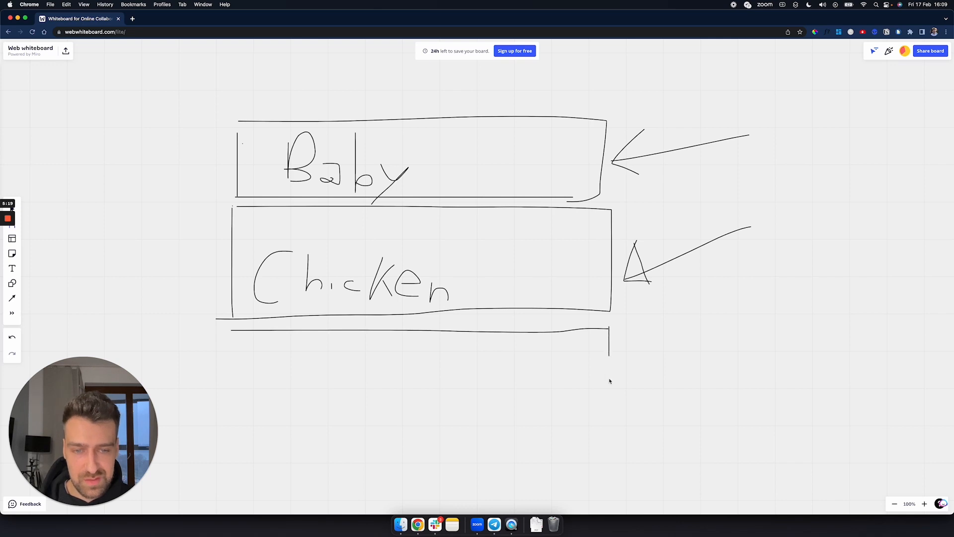
# Draw the third box directly beneath the Chicken box for the Duck label
pyautogui.moveTo(608, 341); pyautogui.dragTo(608, 445)
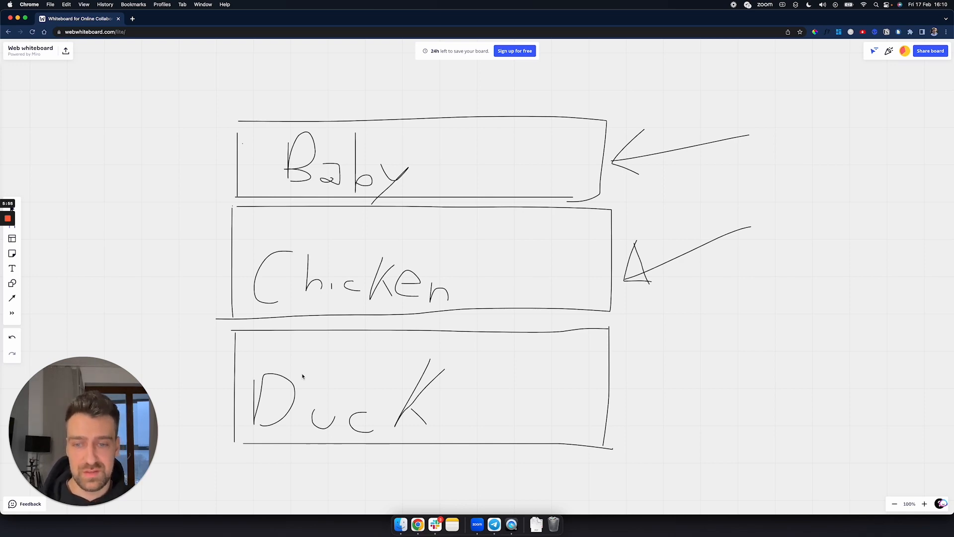
# Draw the arrow pointing at the Duck box and handwrite the Arrays/Objects note below it
pyautogui.scroll(-3)
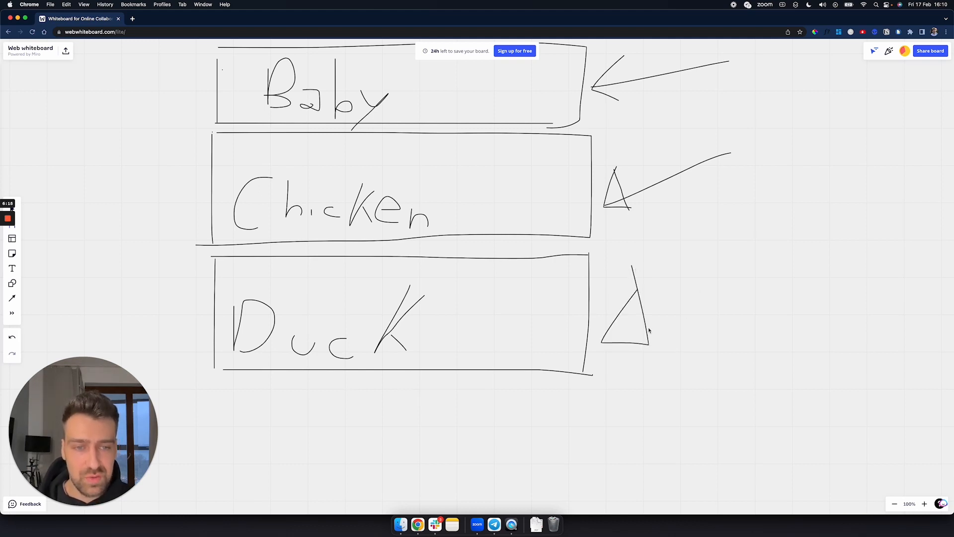
pyautogui.moveTo(648, 313); pyautogui.dragTo(852, 234)
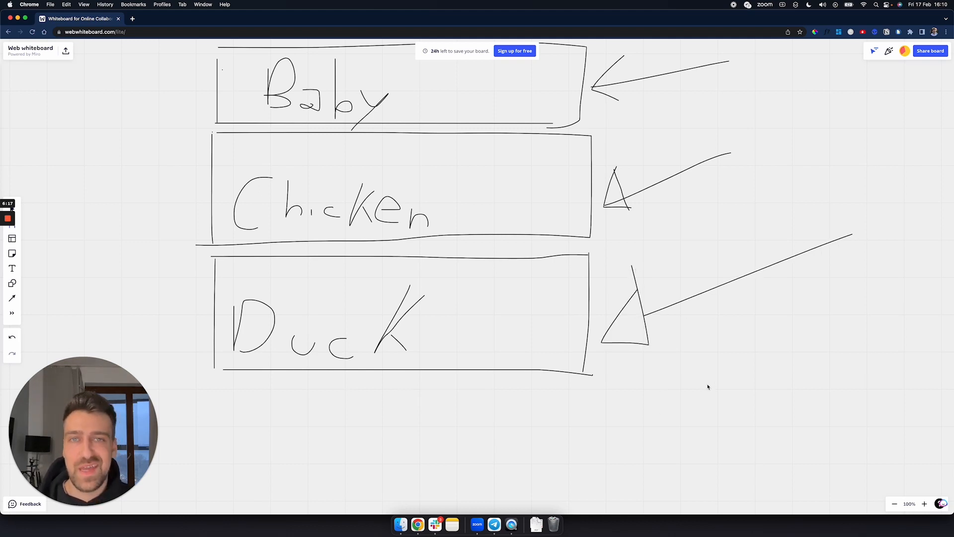
pyautogui.moveTo(688, 344); pyautogui.dragTo(666, 380)
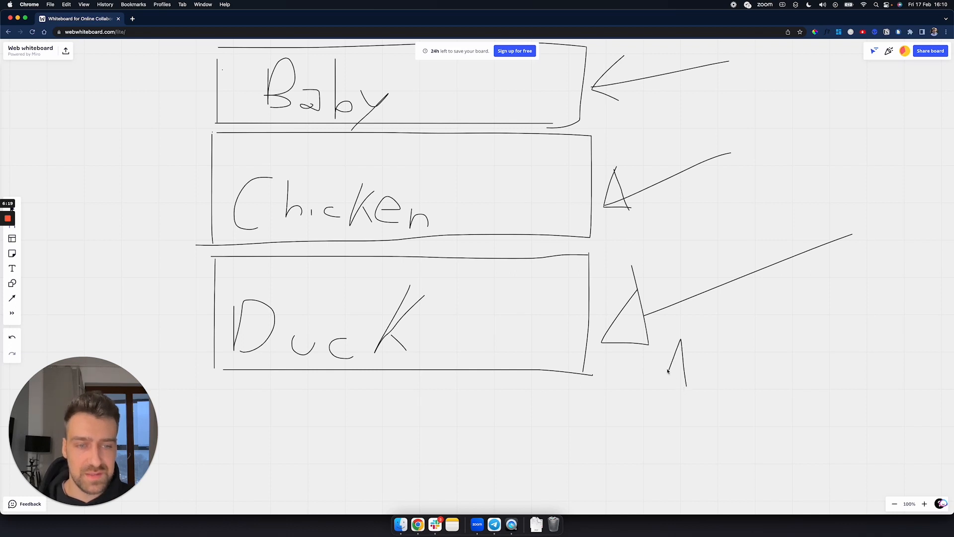
pyautogui.moveTo(668, 358); pyautogui.dragTo(791, 487)
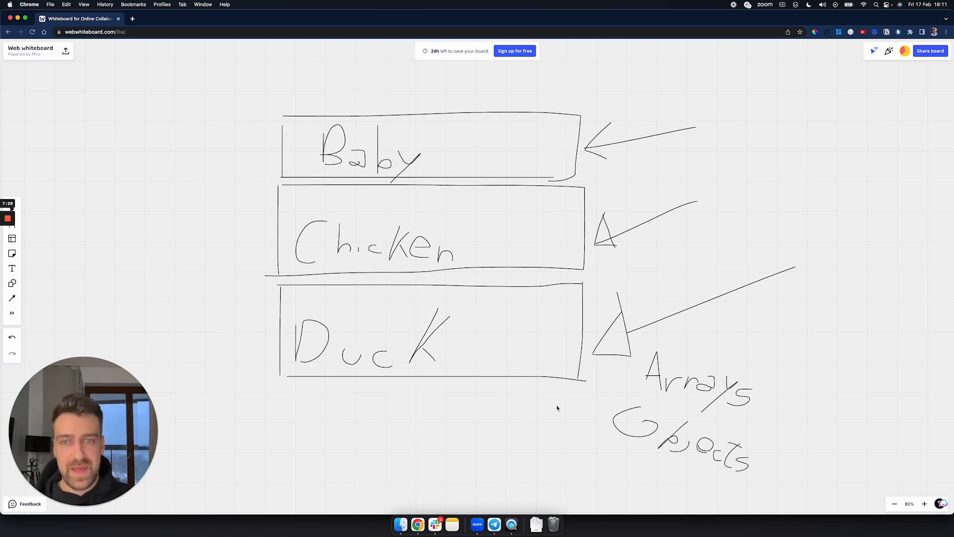
# Draw a long vertical line down the left edge of the stacked Baby, Chicken and Duck boxes
pyautogui.moveTo(255, 112); pyautogui.dragTo(253, 377)
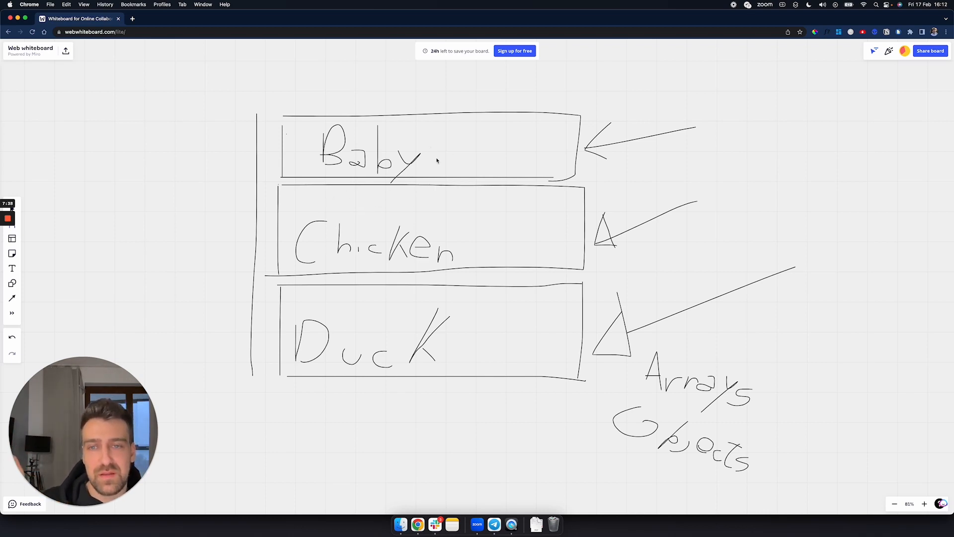
pyautogui.moveTo(302, 218)
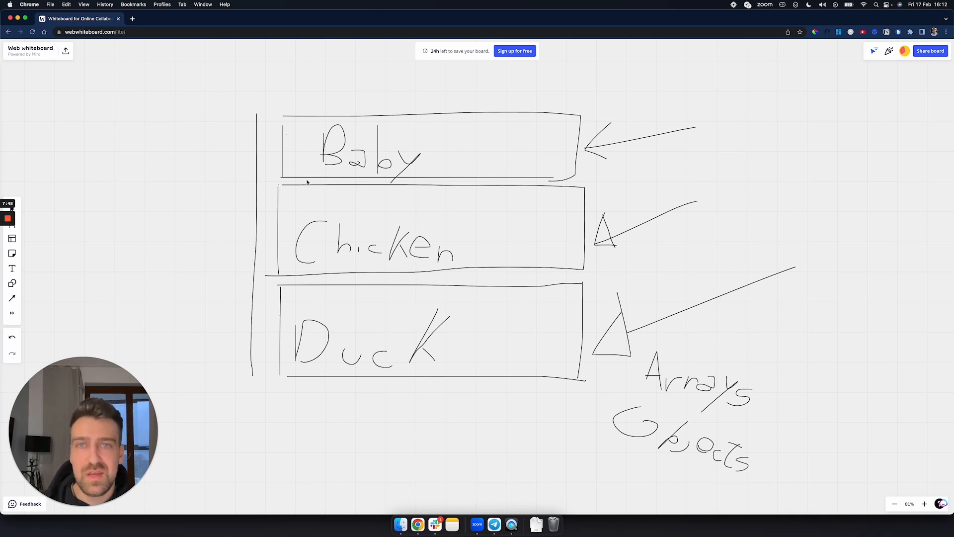
pyautogui.moveTo(326, 175)
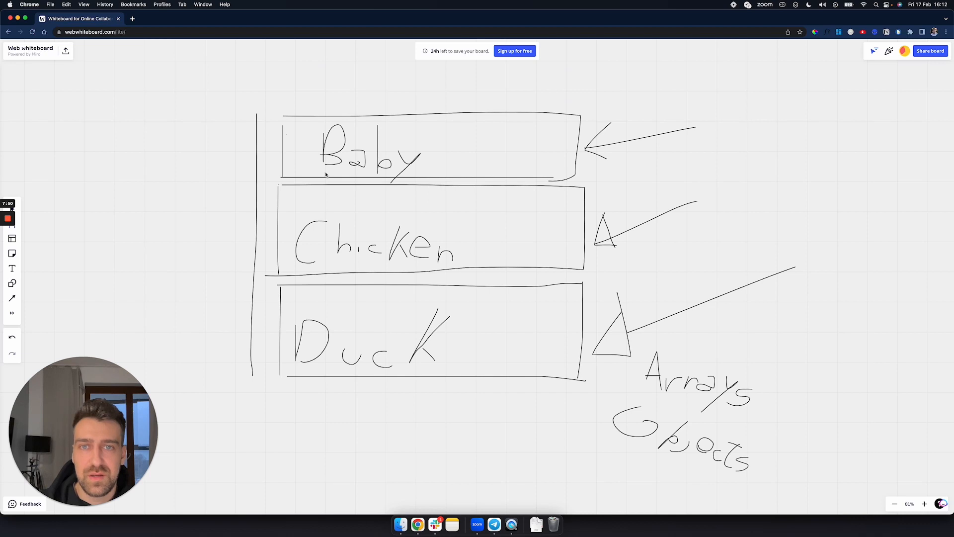
pyautogui.moveTo(513, 337)
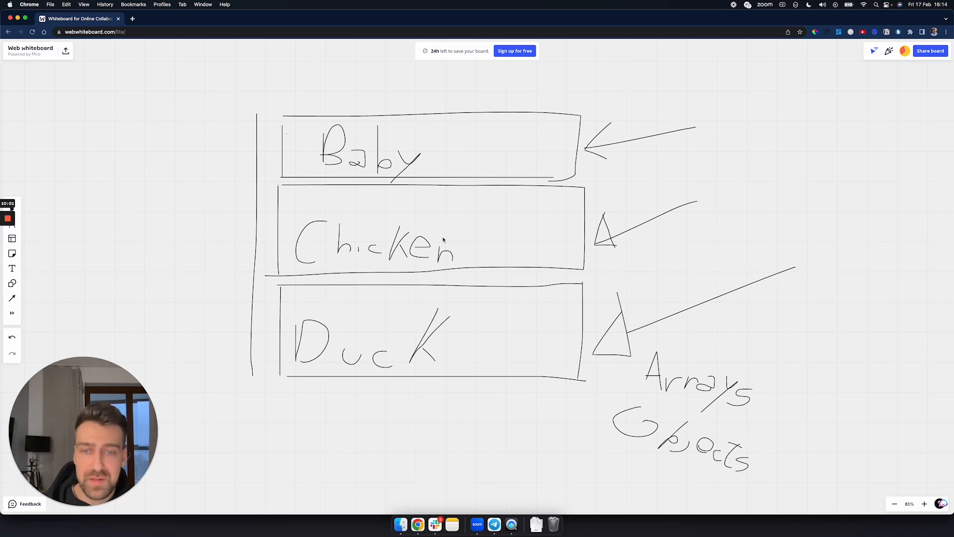
# Draw a fourth box under the Duck box and handwrite React inside it
pyautogui.moveTo(255, 401); pyautogui.dragTo(507, 399)
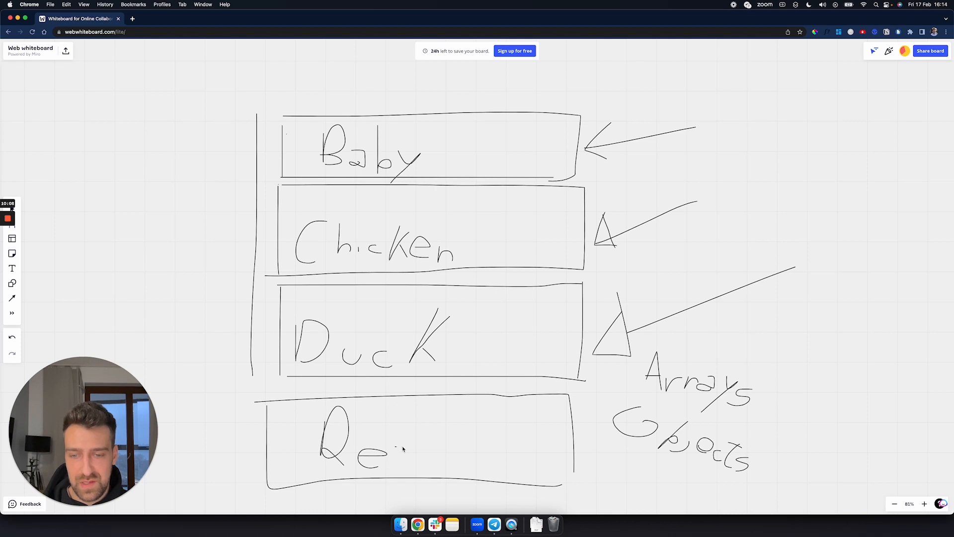
pyautogui.moveTo(404, 450); pyautogui.dragTo(450, 435)
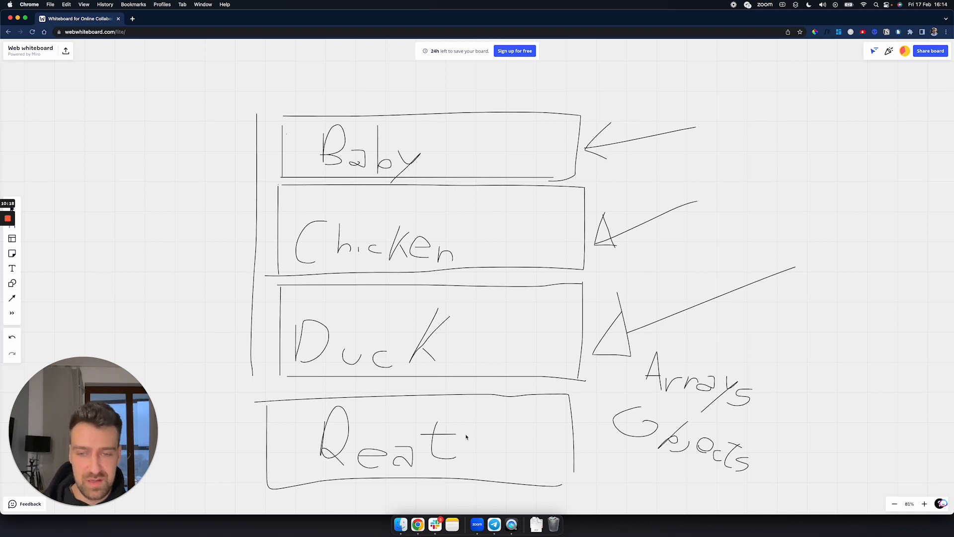
pyautogui.moveTo(347, 503)
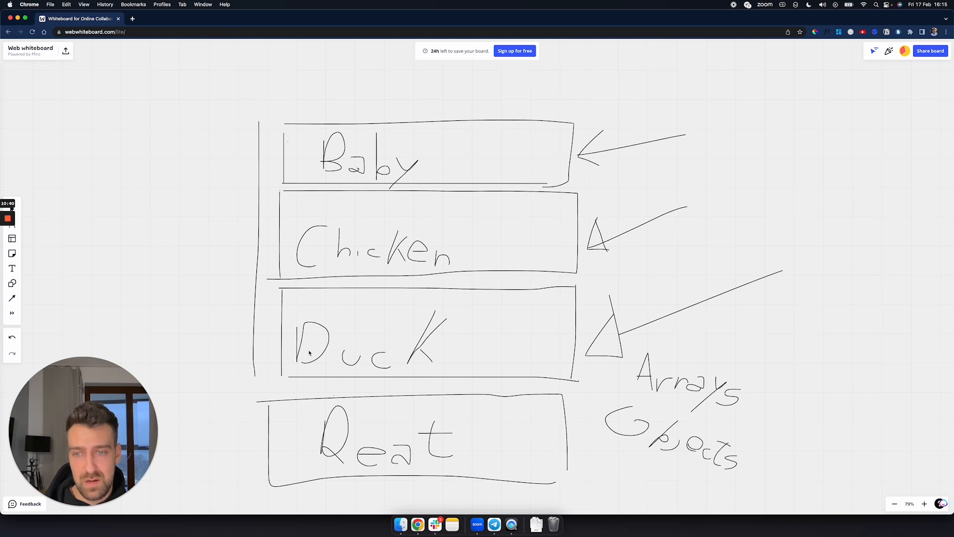
pyautogui.moveTo(298, 360)
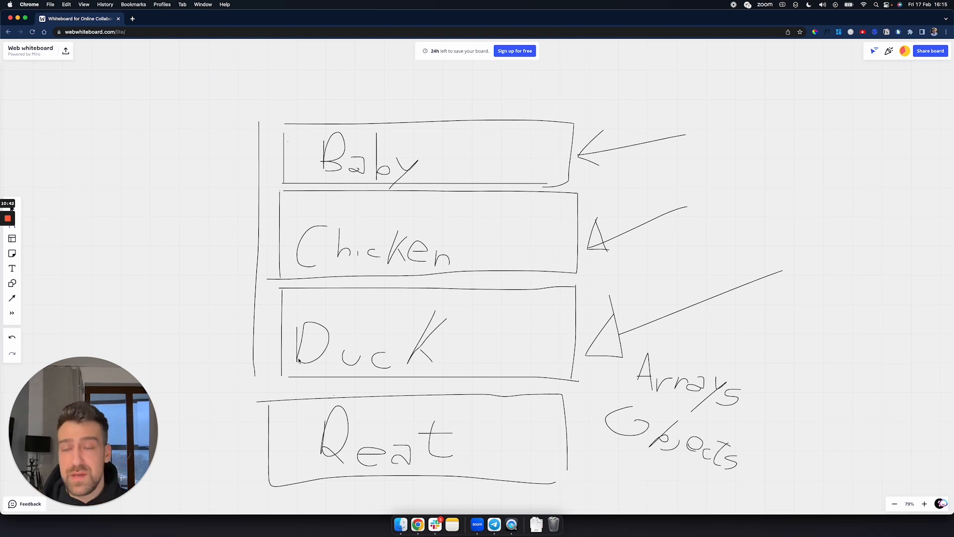